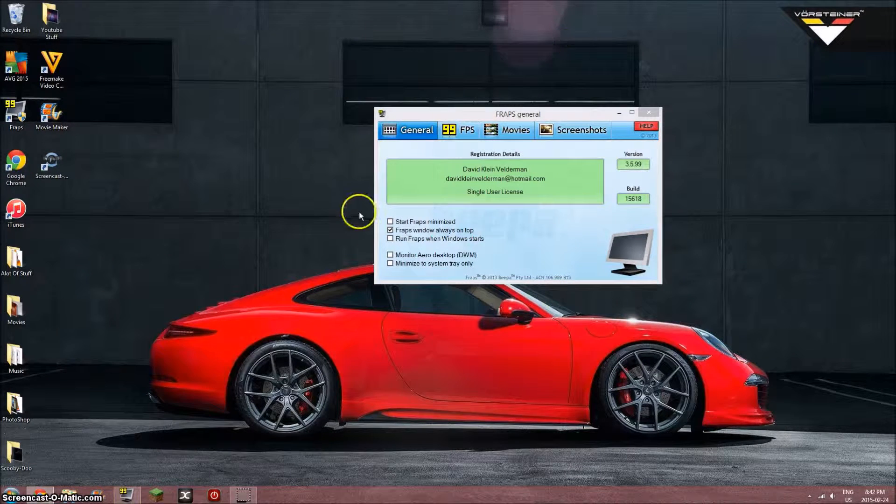
Step: Review the FPS, Screenshots and General settings pages, then exit and unload Fraps
left_click(458, 130)
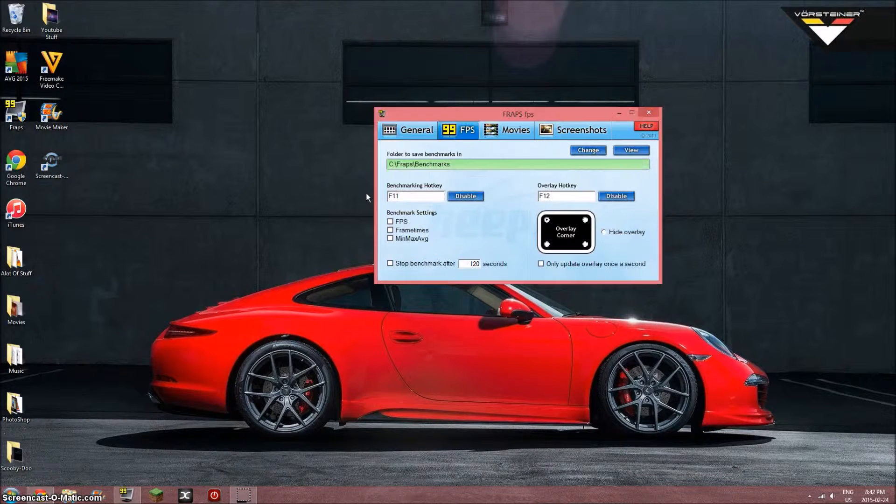
left_click(580, 129)
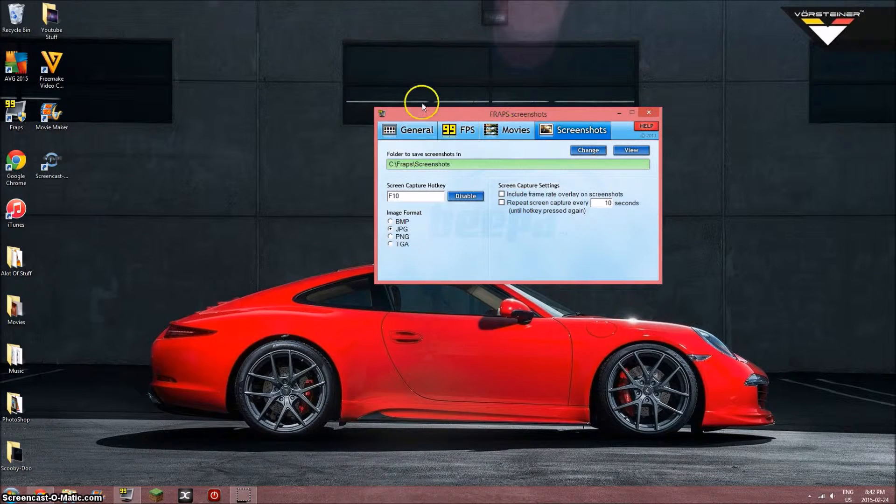
left_click(416, 130)
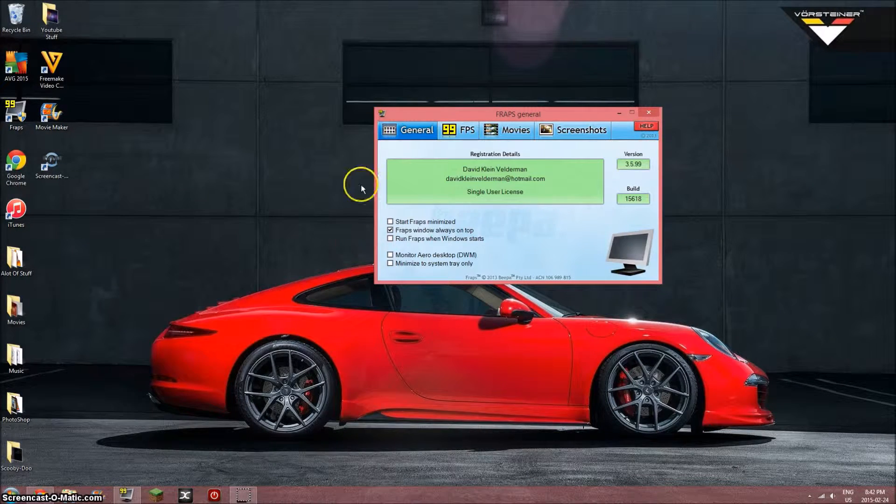
left_click(649, 112)
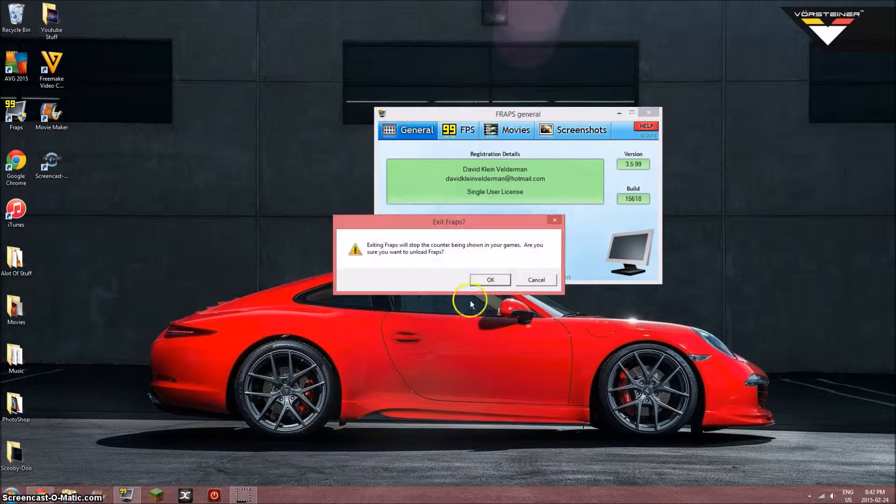
left_click(489, 279)
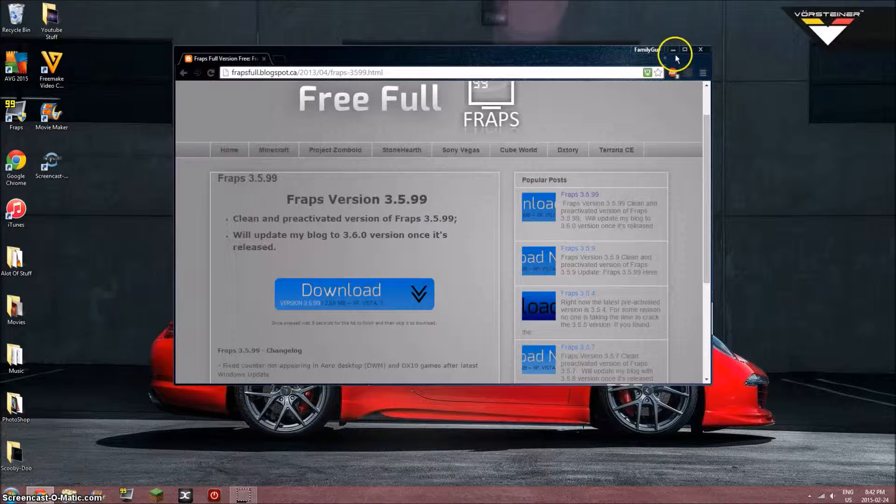
Step: In a new Chrome window, run a Google search for 'fraps full free' from the suggestions
right_click(41, 495)
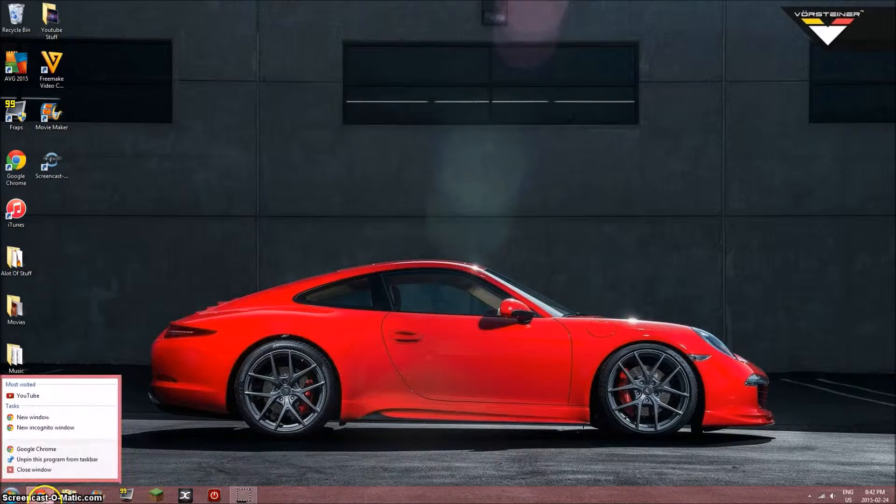
left_click(33, 417)
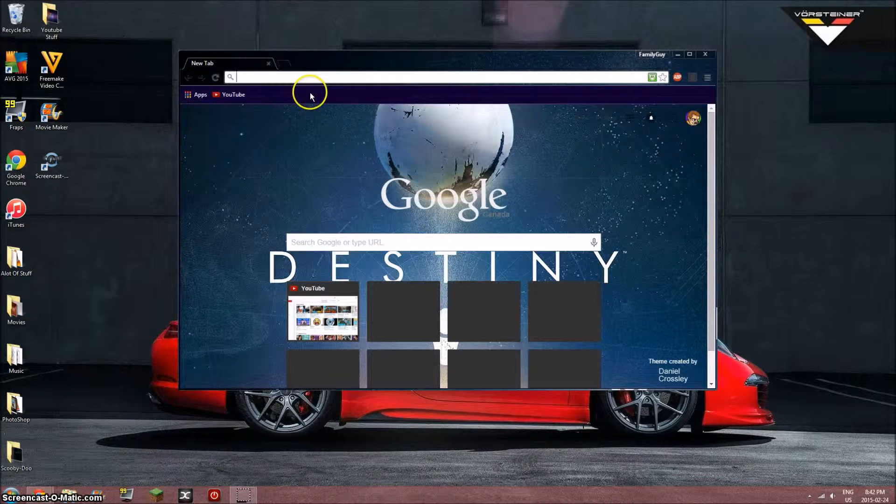
type("fre")
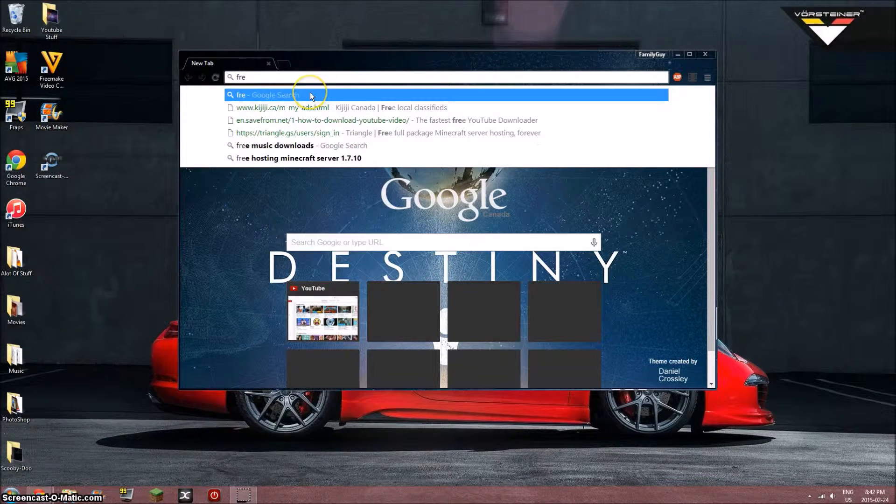
type("fraps full version")
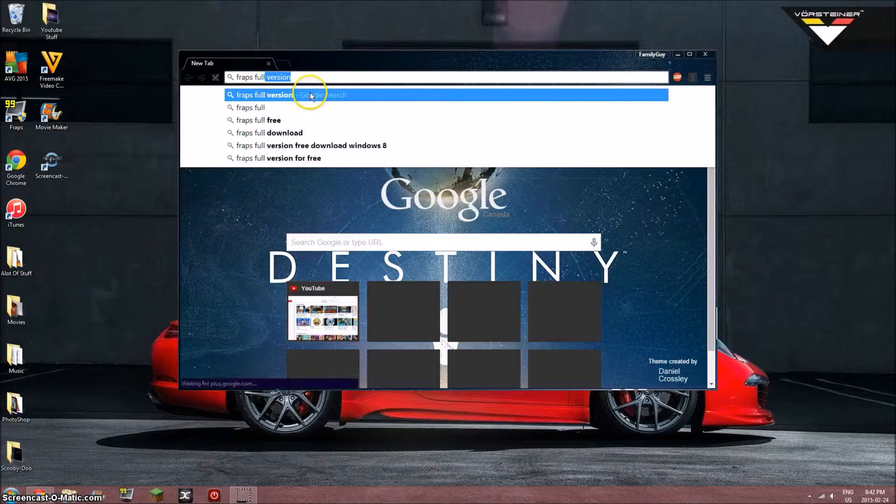
left_click(251, 107)
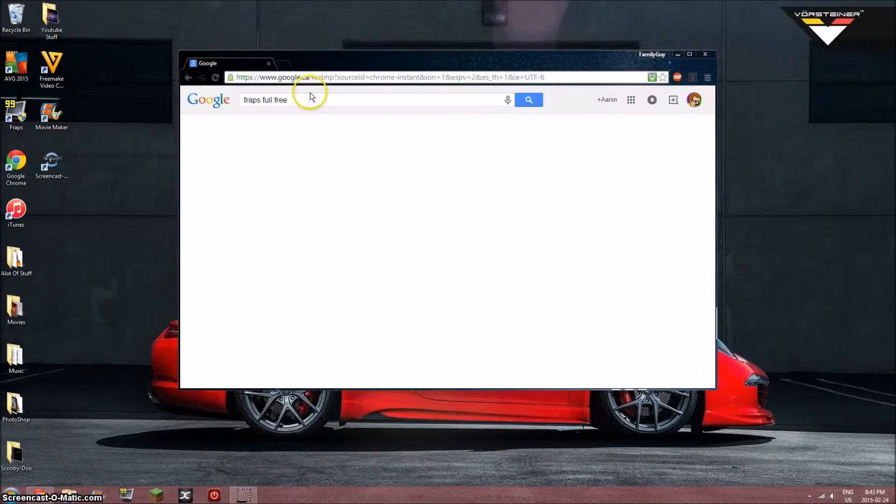
key("Return")
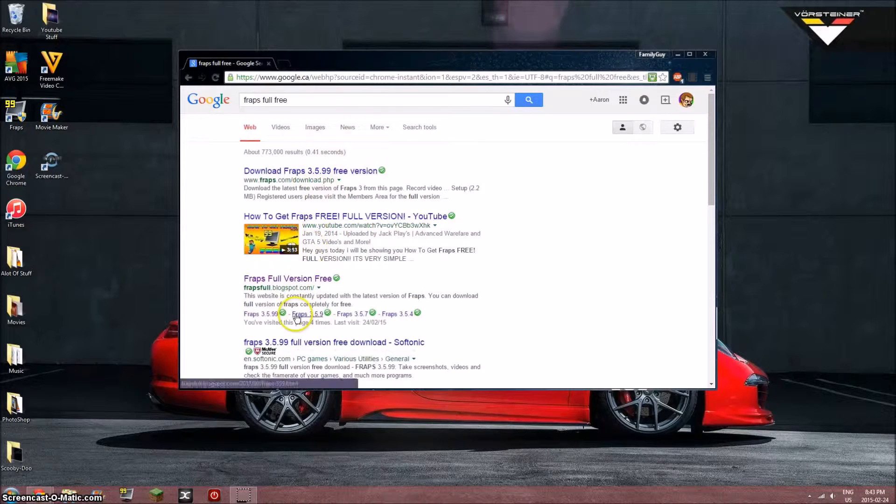
mouse_move(425, 245)
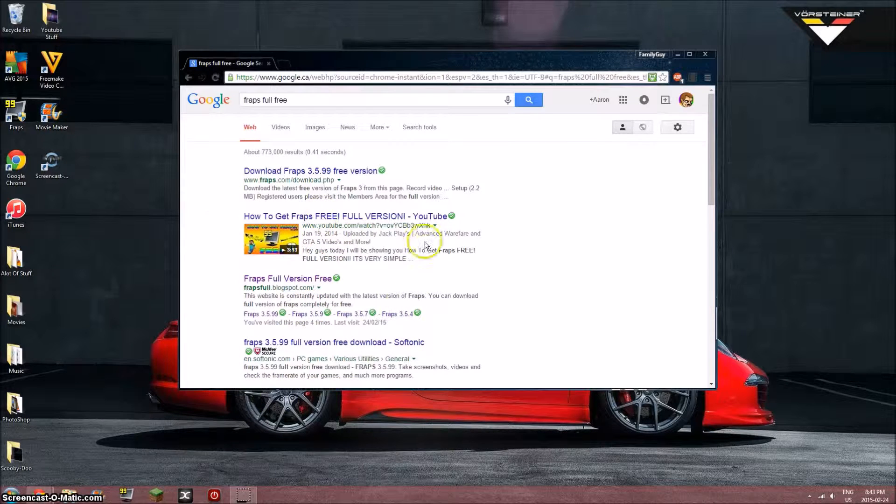
mouse_move(312, 224)
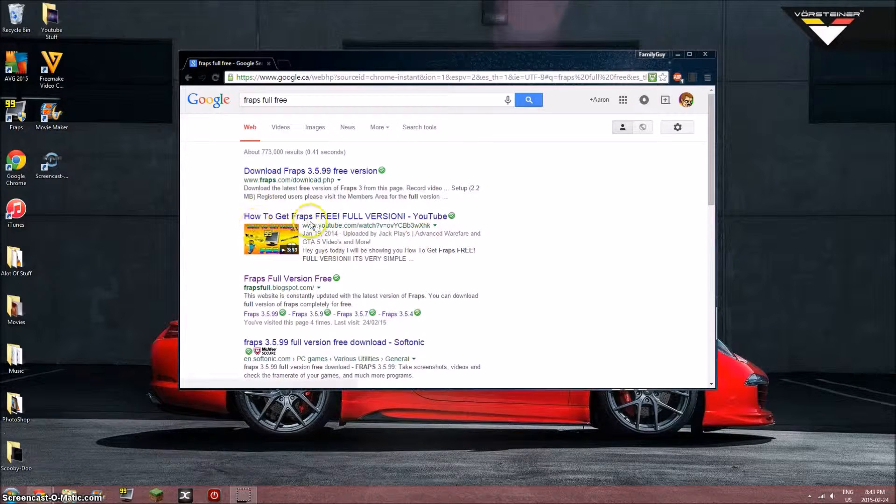
mouse_move(297, 274)
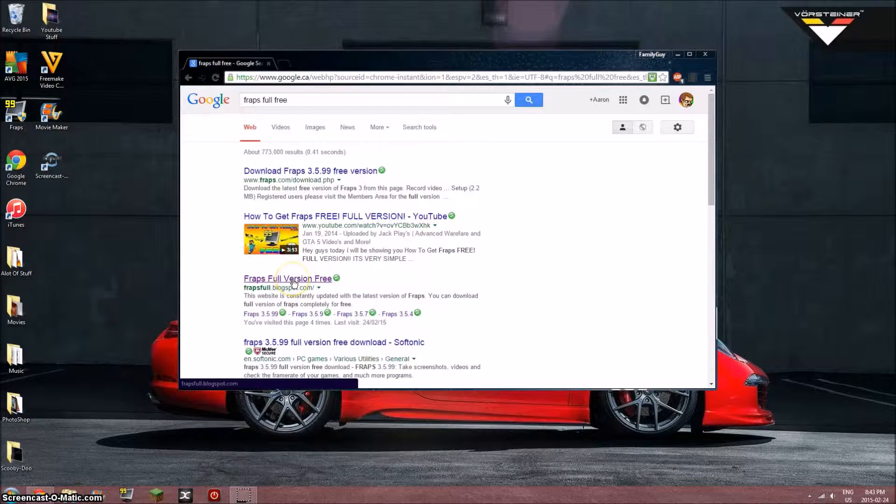
Step: From the Fraps Full Version Free blog result, reach the Fraps 3.5.99 post and follow its download link
left_click(287, 278)
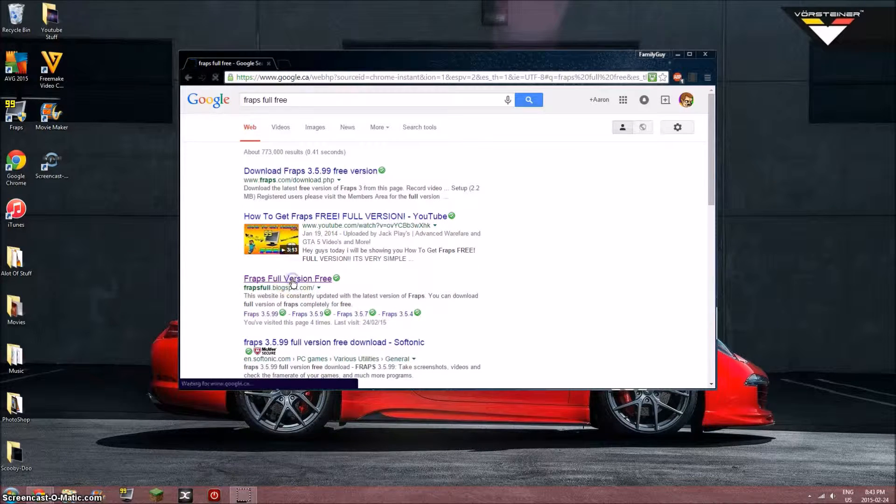
left_click(288, 278)
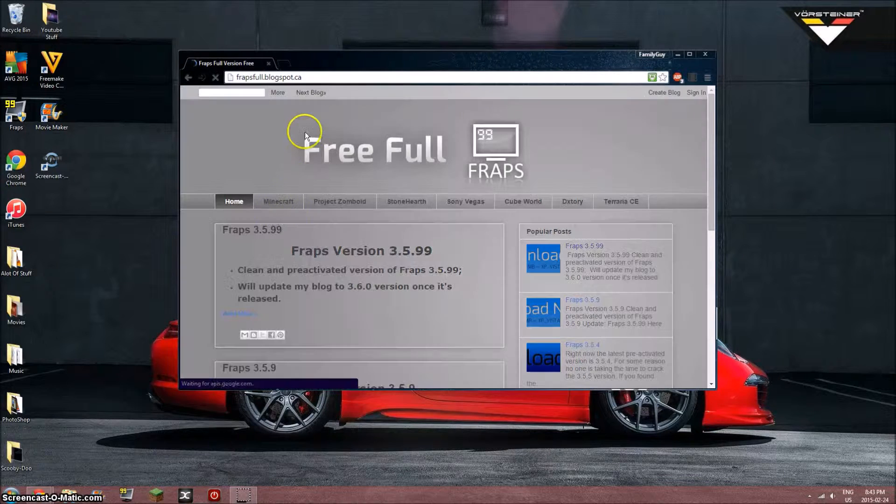
scroll("down", 3)
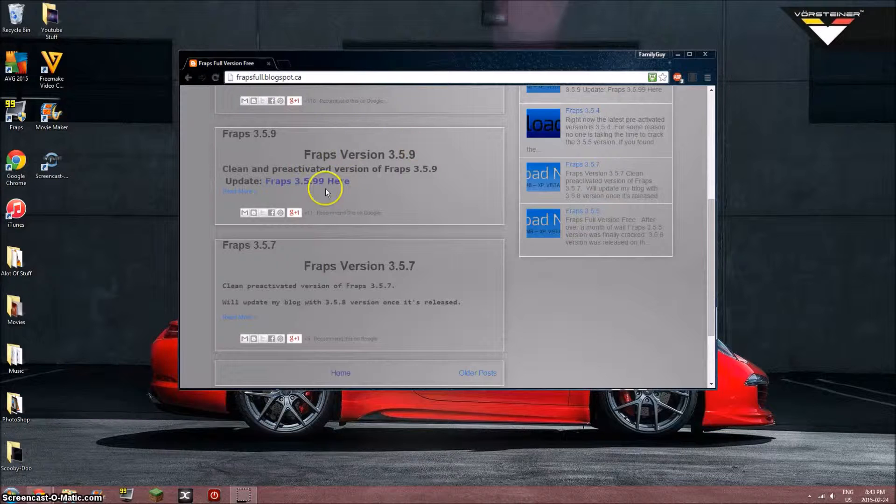
left_click(308, 180)
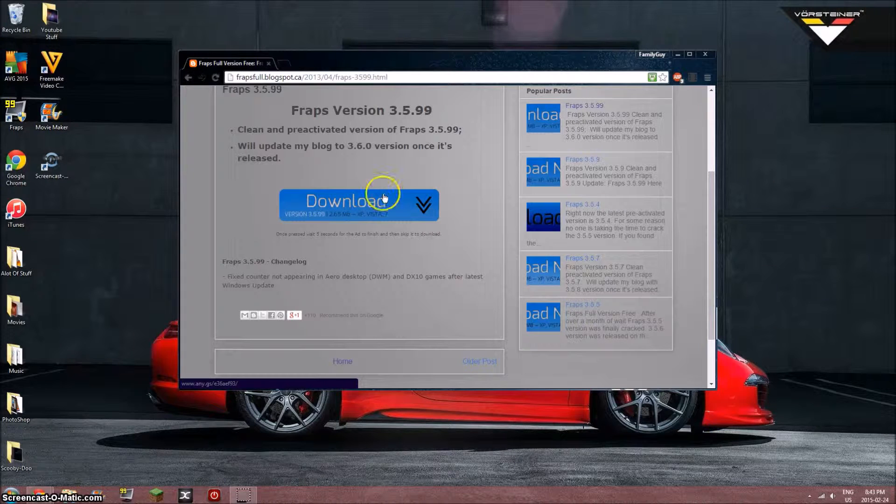
left_click(358, 204)
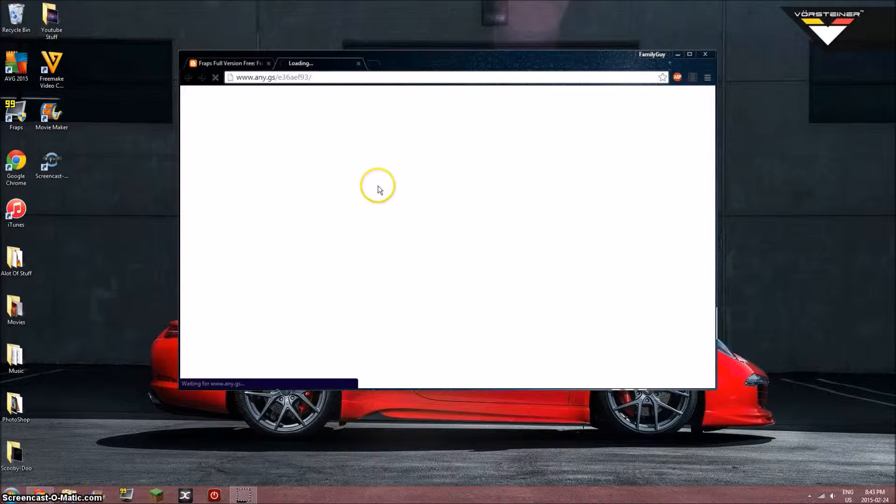
mouse_move(382, 195)
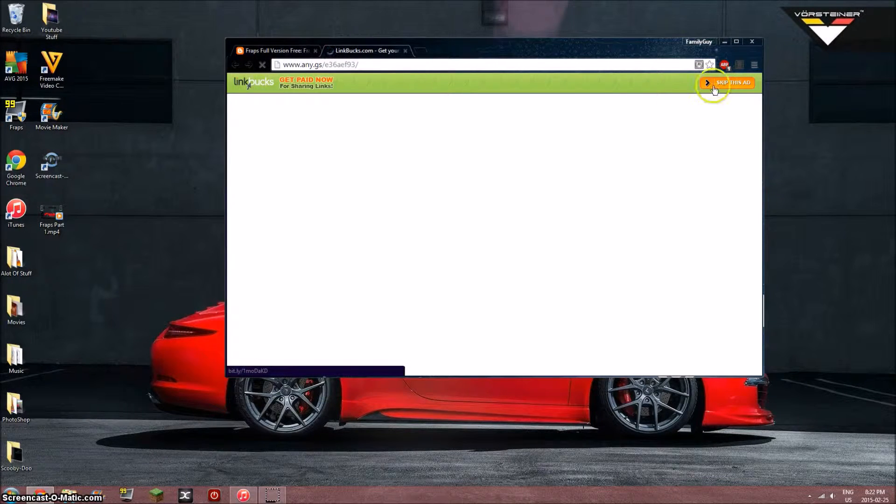
Step: Skip the ad so the Fraps 3.5.99 zip starts downloading
left_click(727, 82)
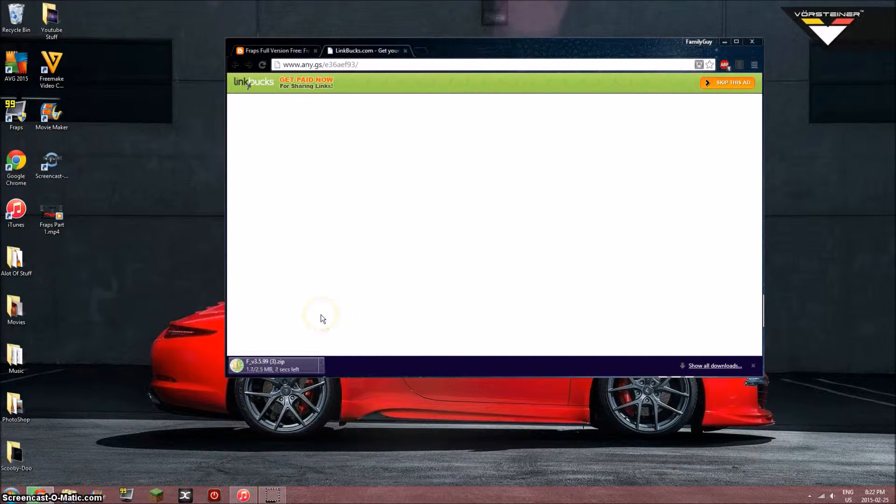
mouse_move(302, 333)
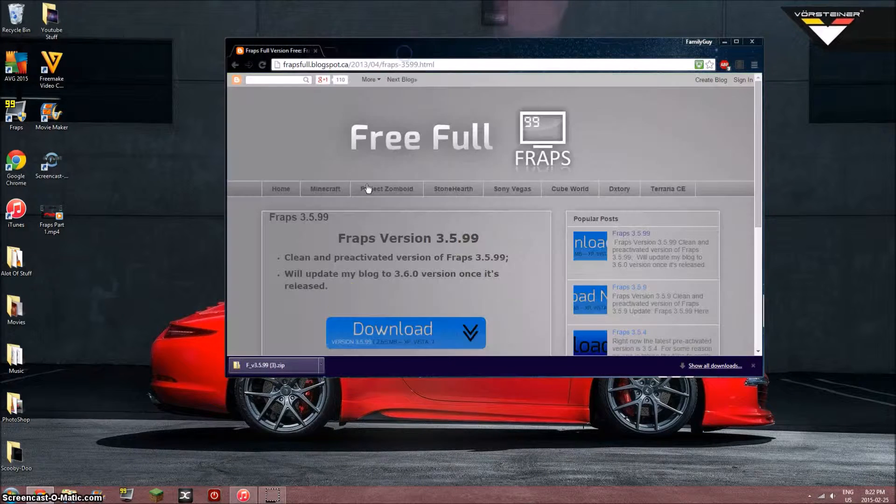
mouse_move(294, 369)
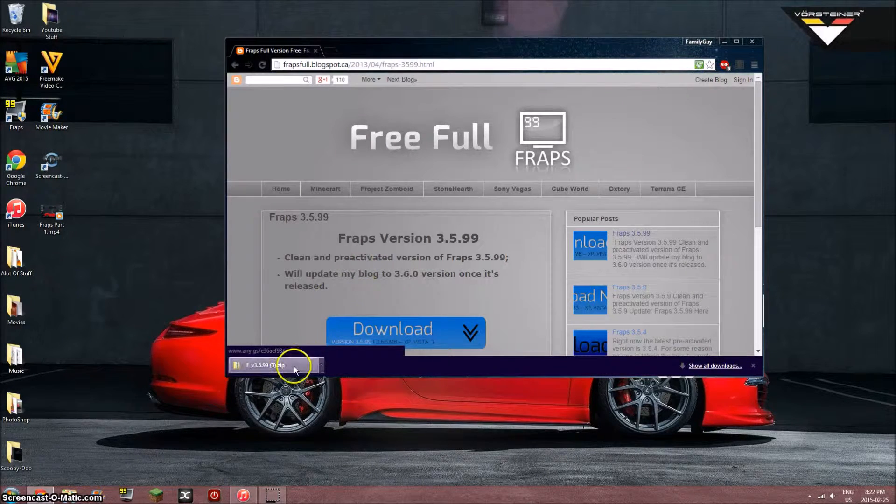
Step: From the downloaded zip, run Fraps 3.5.99 Build 15618.exe to reach the license agreement
left_click(262, 365)
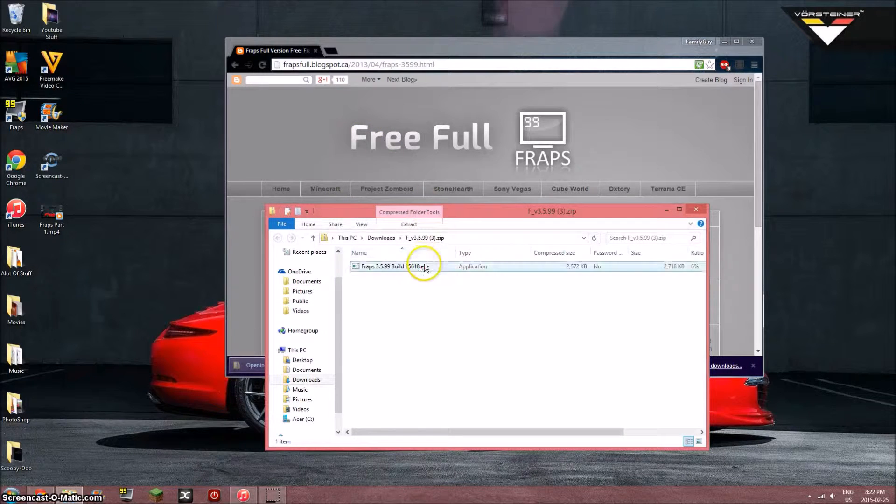
left_click(393, 266)
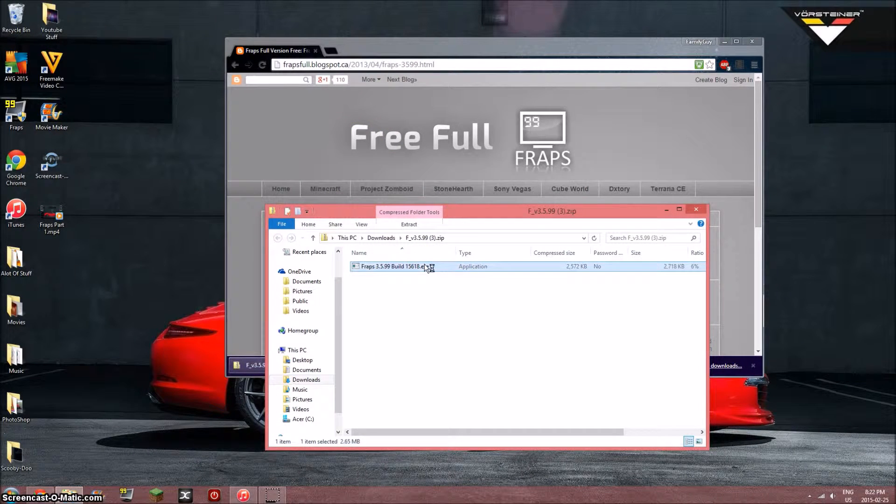
double_click(394, 266)
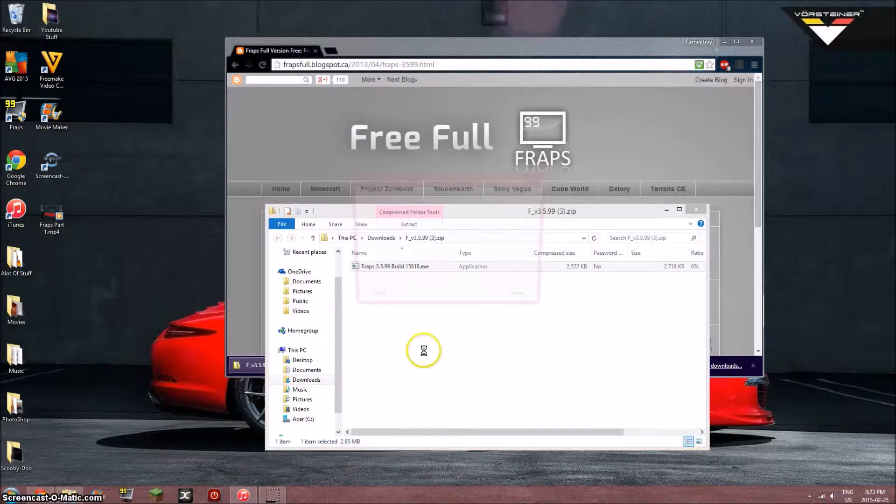
double_click(395, 266)
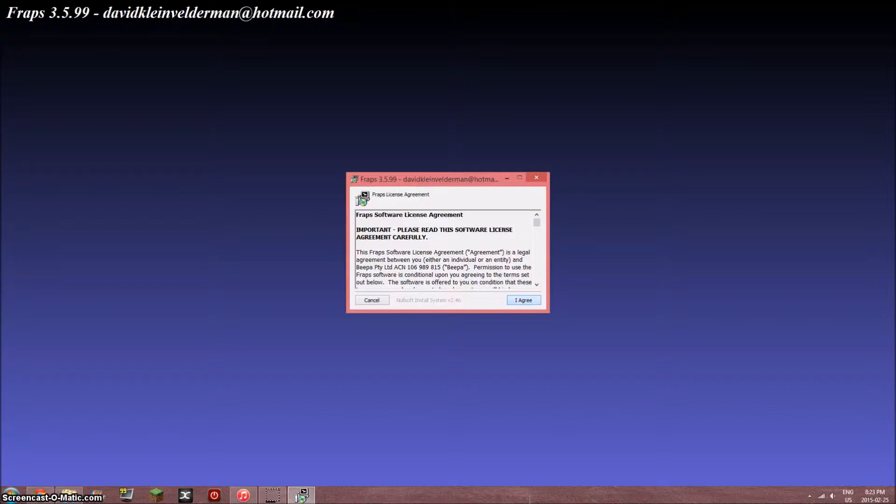
Step: Agree to the licence, let Fraps 3.5.99 install, and close the finished setup
left_click(522, 300)
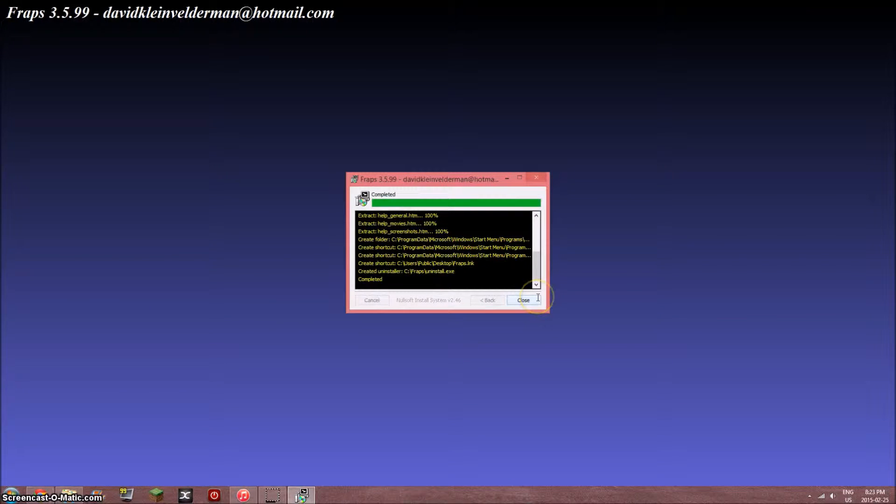
mouse_move(469, 247)
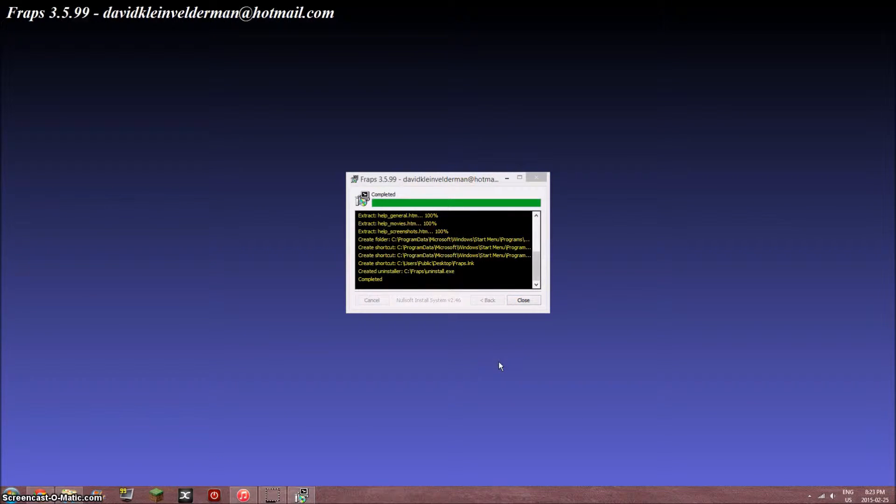
left_click(522, 300)
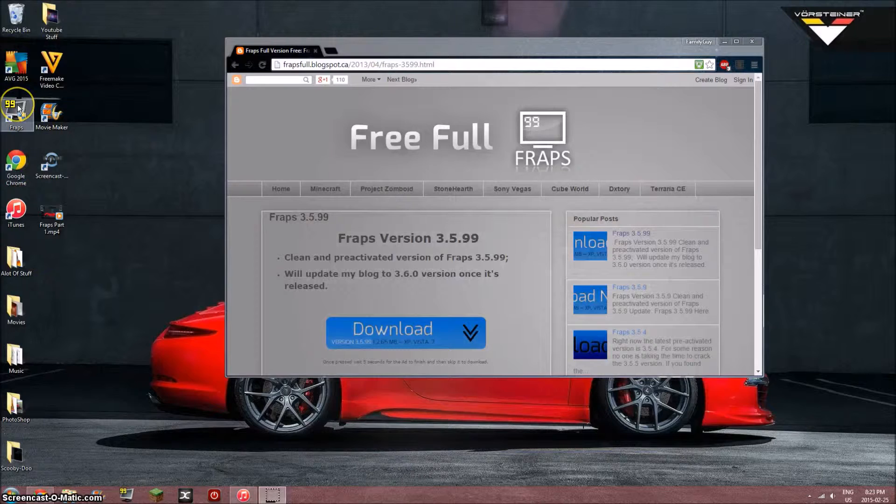
Step: Launch Fraps 3.5.99 from its desktop shortcut, showing the registration details
double_click(16, 105)
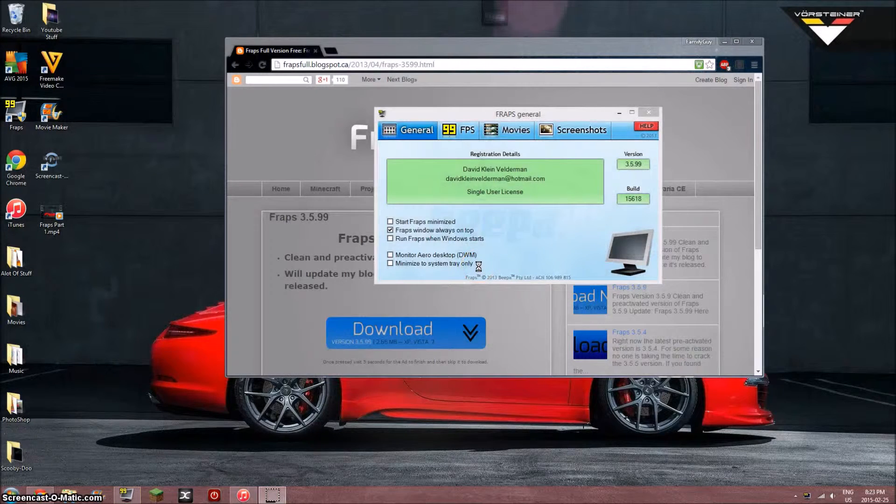
mouse_move(682, 117)
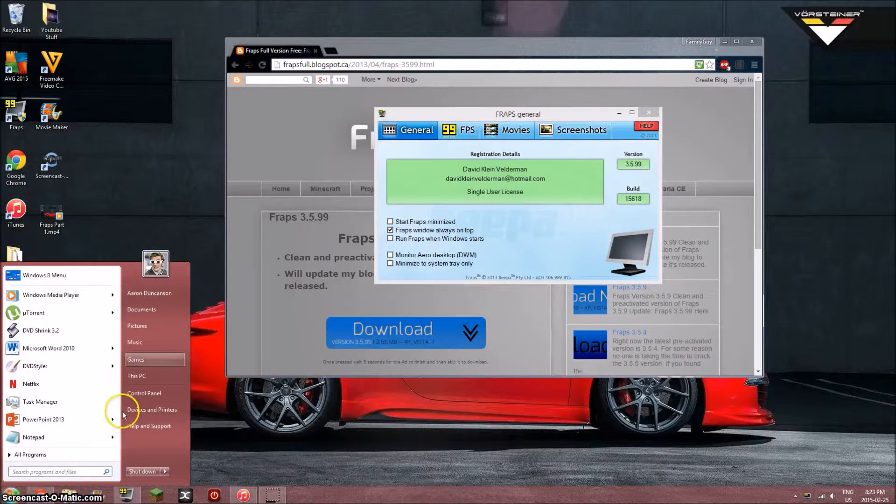
Step: Launch Minecraft Launcher and play Minecraft 1.7.10 with the Forge profile
left_click(160, 383)
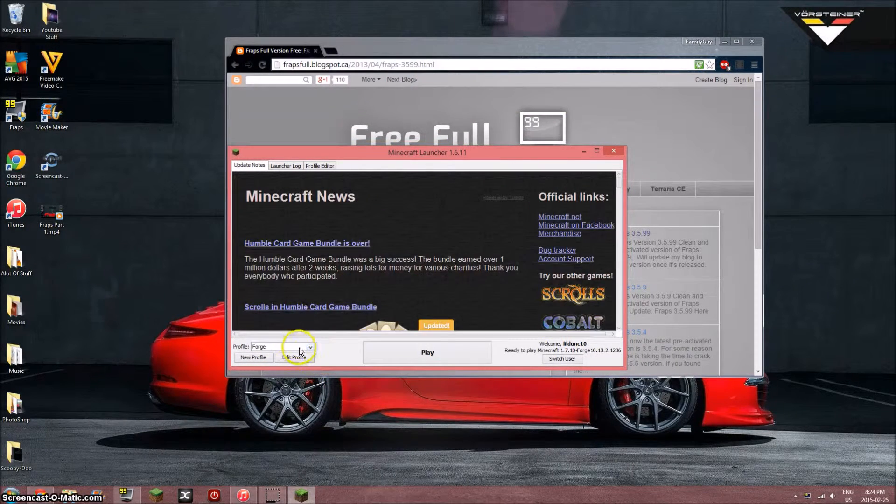
left_click(427, 352)
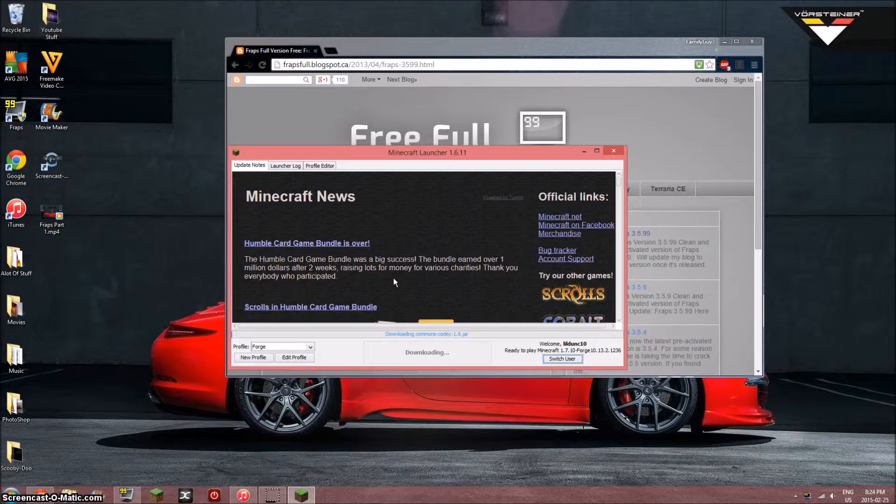
left_click(614, 150)
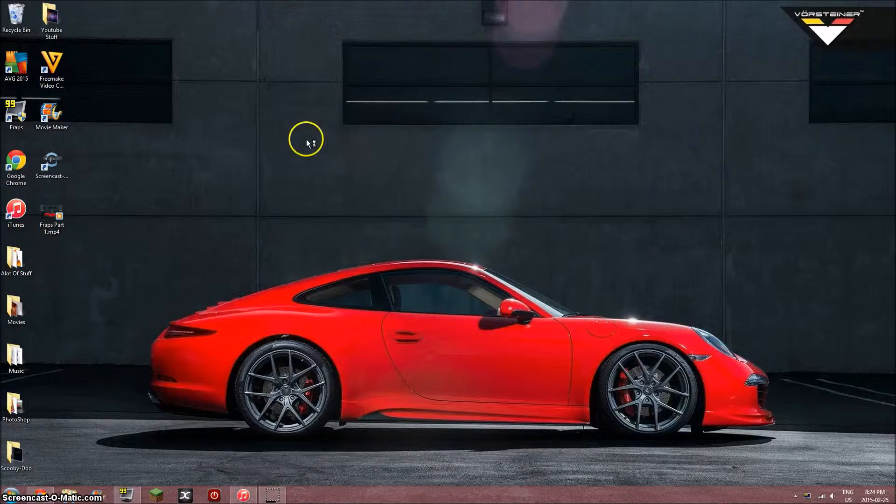
mouse_move(317, 188)
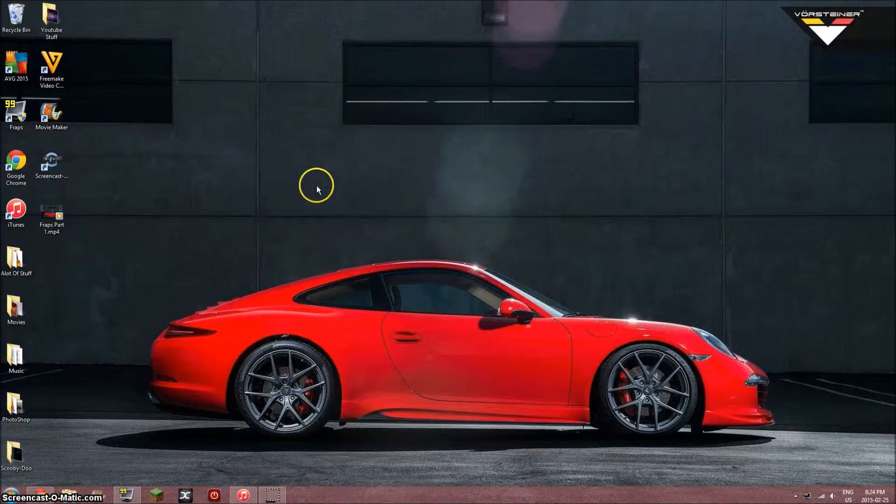
mouse_move(388, 224)
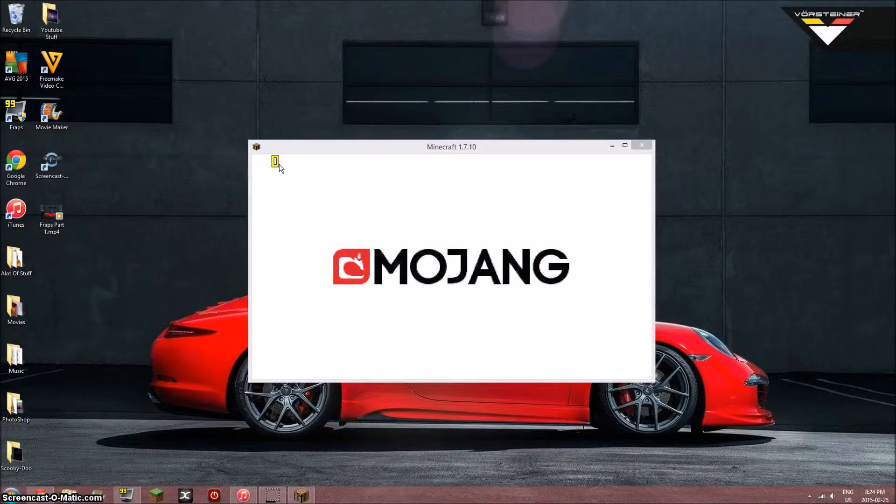
mouse_move(383, 224)
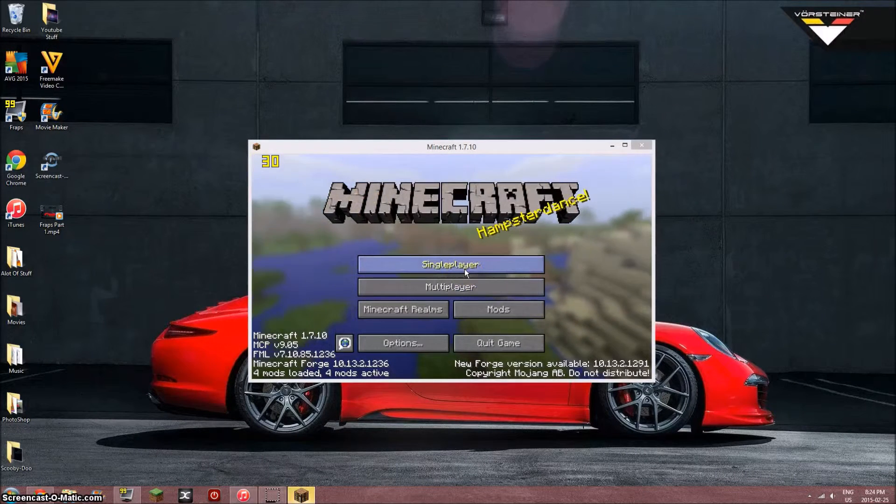
Step: With the FPS counter visible top-left, enter and leave the Singleplayer world list
left_click(450, 264)
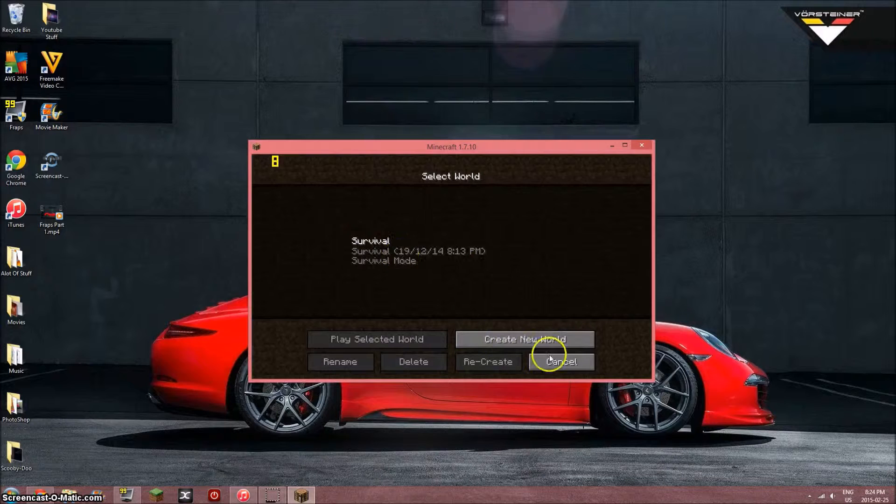
left_click(561, 361)
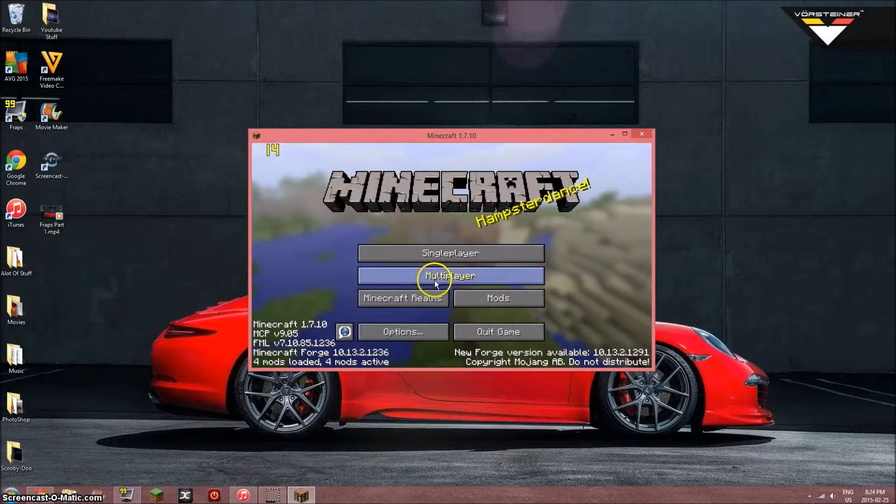
mouse_move(281, 490)
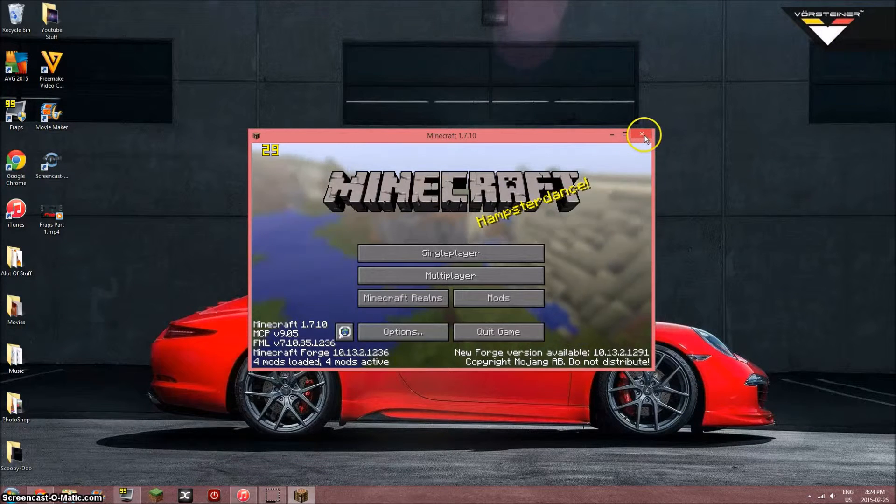
mouse_move(566, 296)
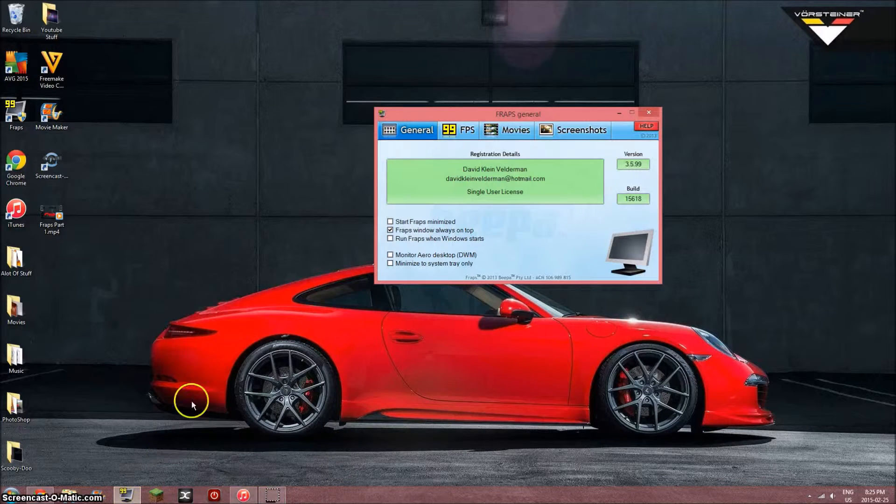
mouse_move(373, 237)
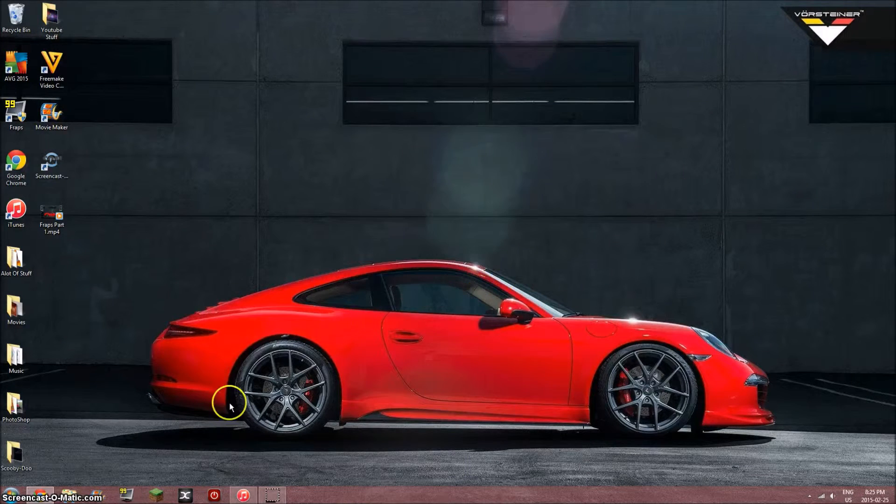
mouse_move(297, 374)
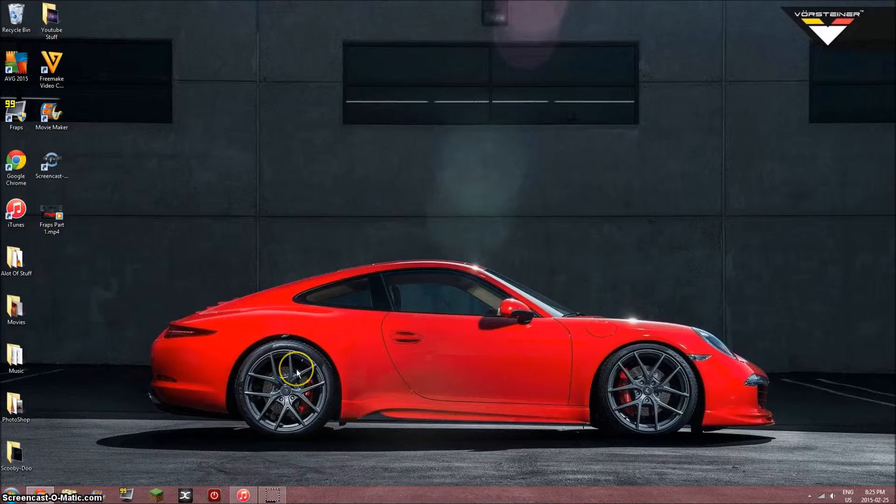